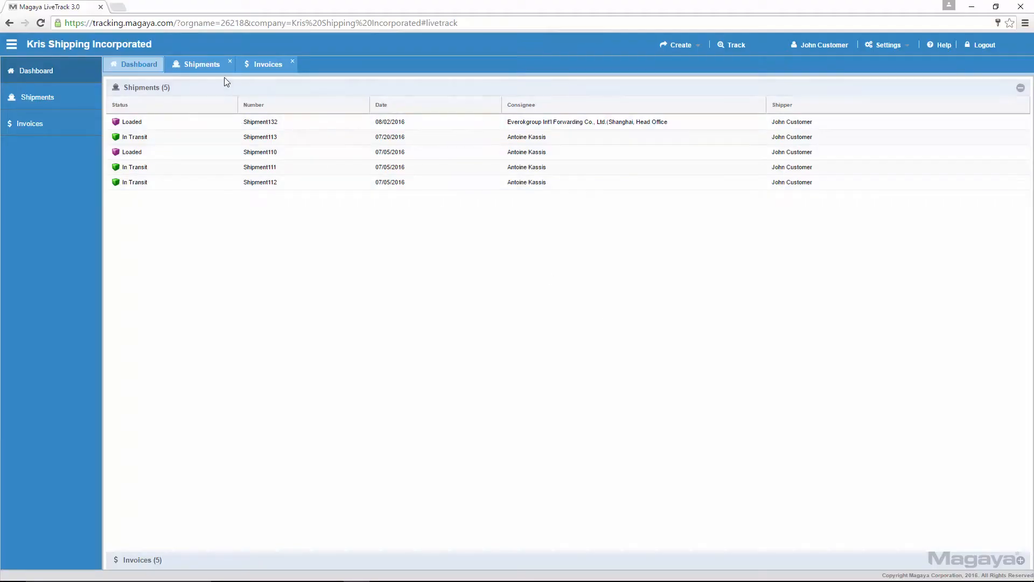
- Open the LiveTrack Shipments list showing the customer's five ocean shipments
left_click(201, 64)
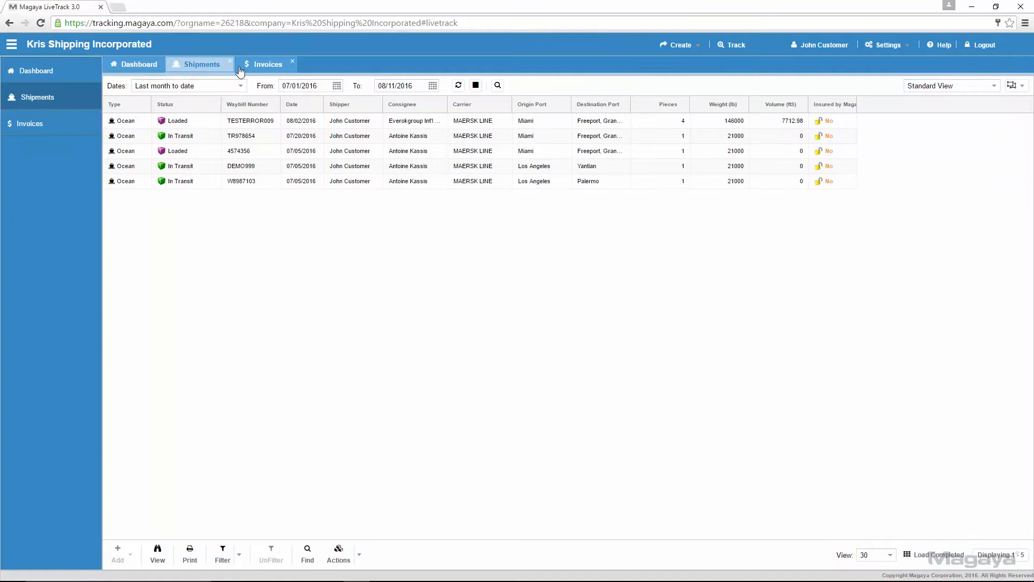
left_click(267, 64)
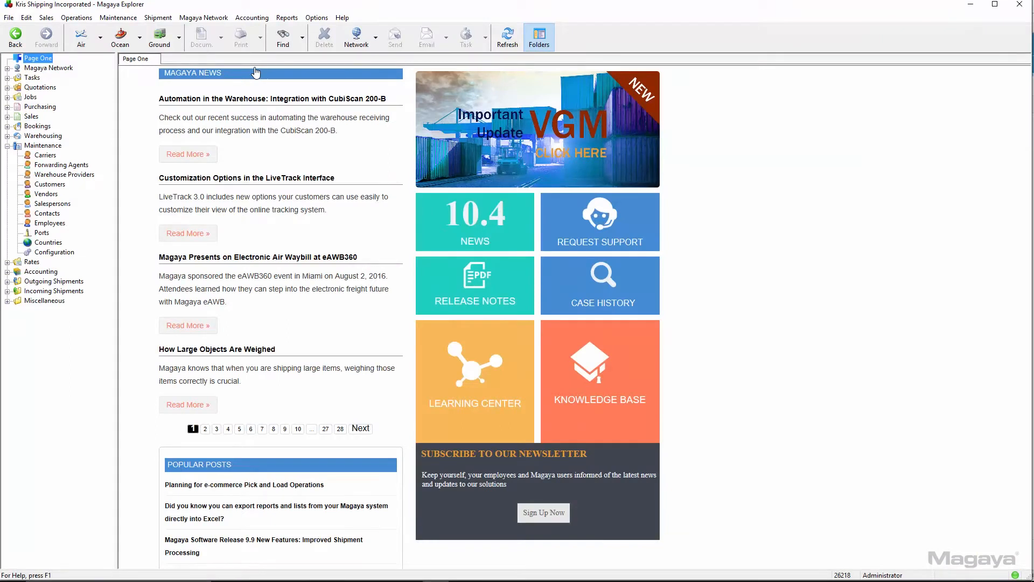
mouse_move(230, 82)
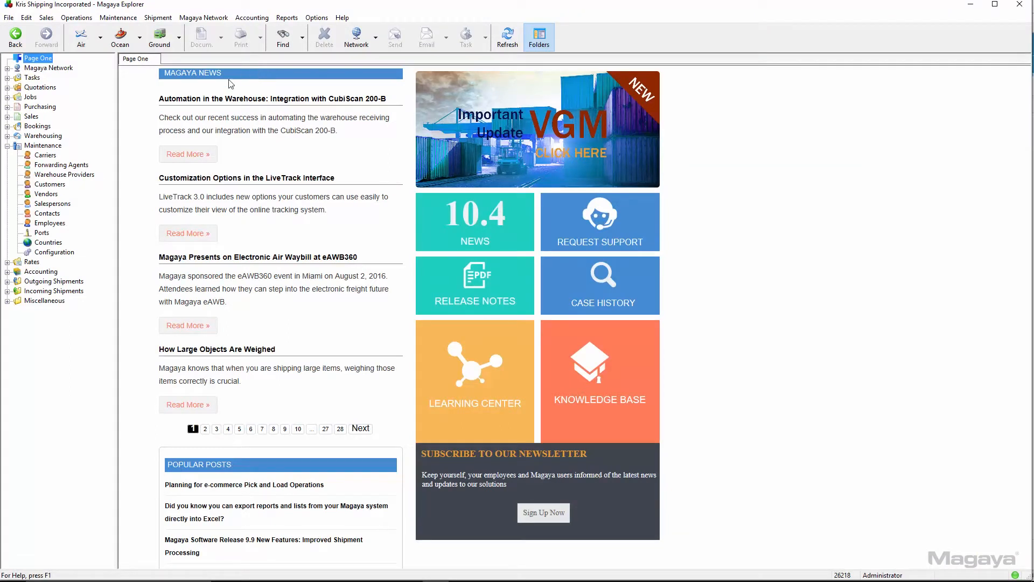
- From Maintenance > Forwarding Agents, open the four-user LiveTrack User List and start a new user
left_click(62, 165)
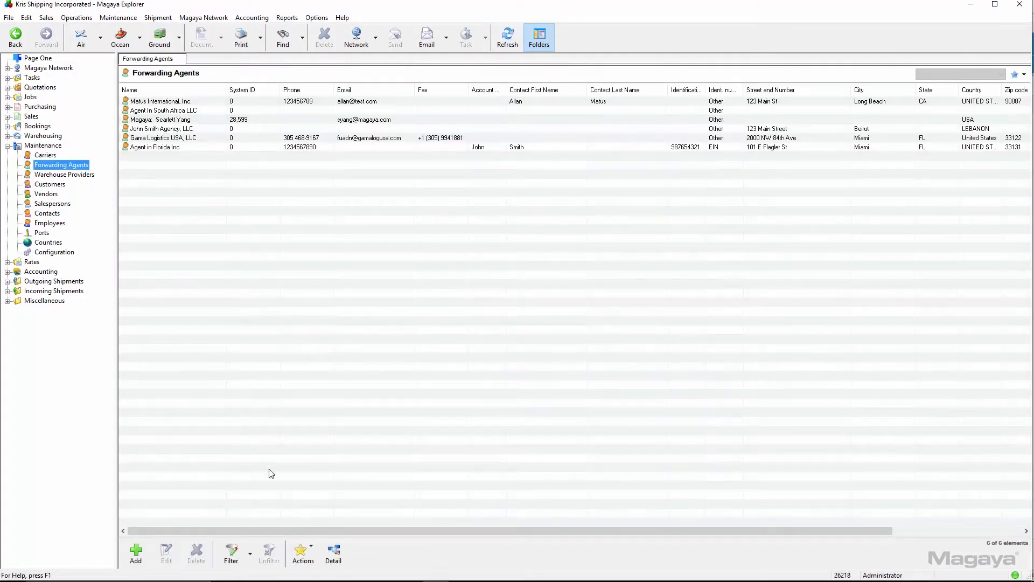
left_click(302, 552)
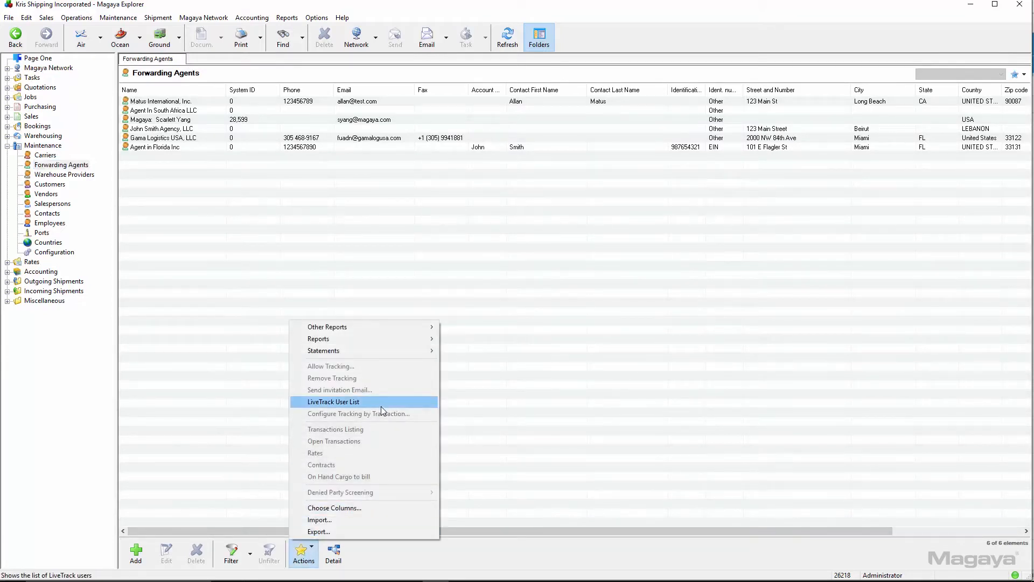
left_click(333, 402)
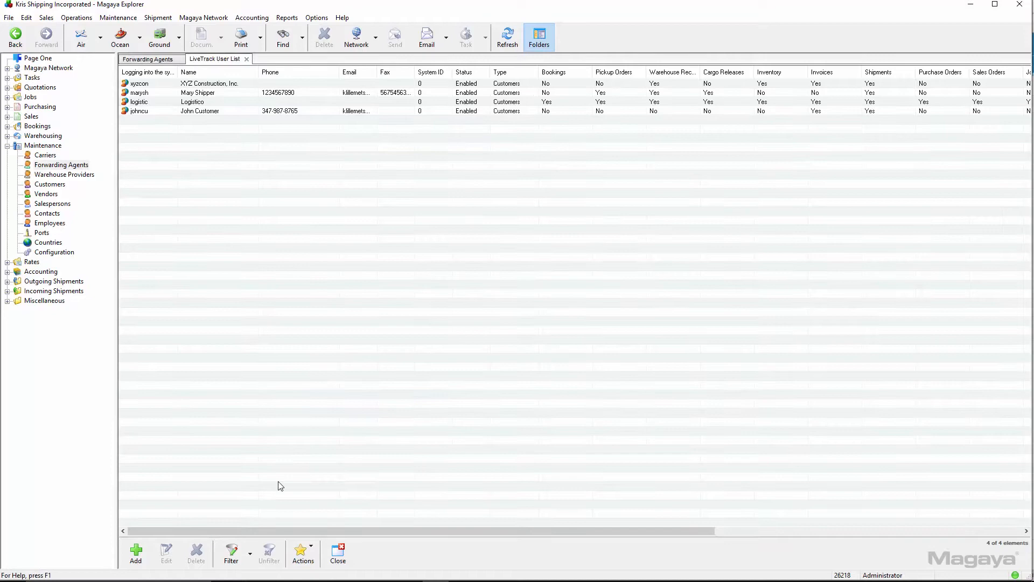
left_click(135, 553)
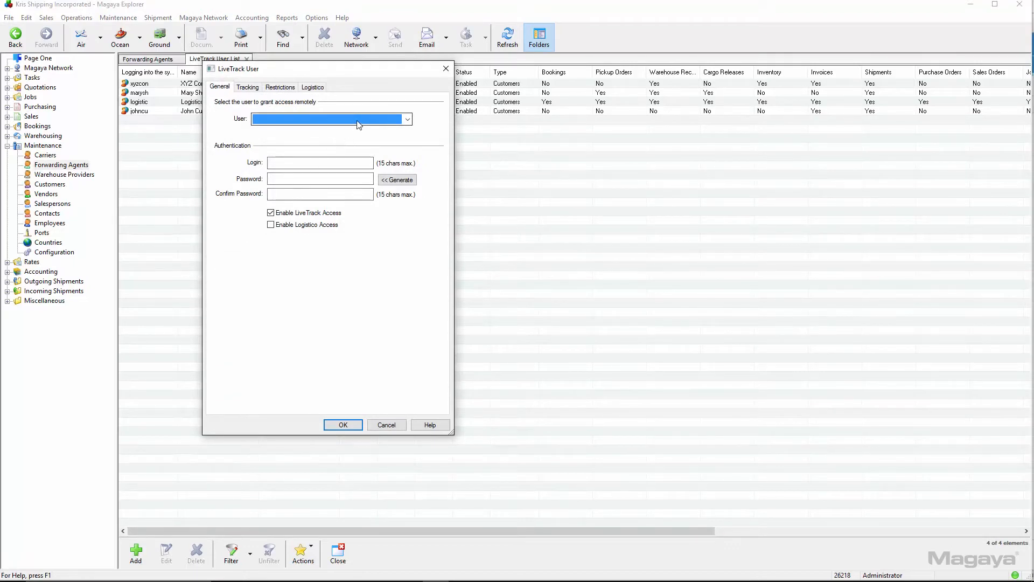
- Add LiveTrack user 'myadmin' with a password for Kris Shipping Incorporated, with Logistico access enabled
left_click(330, 118)
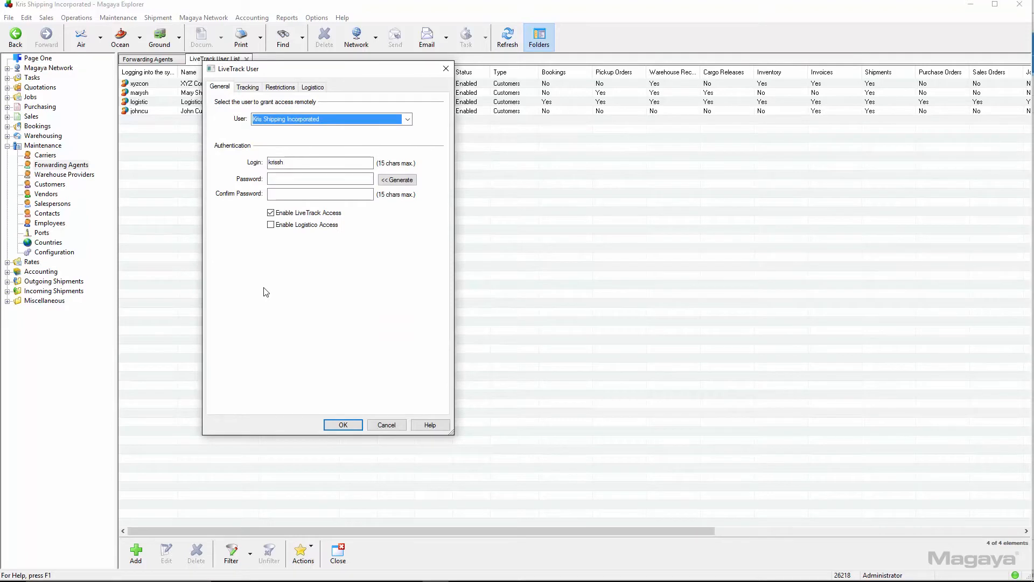
type("myadmin")
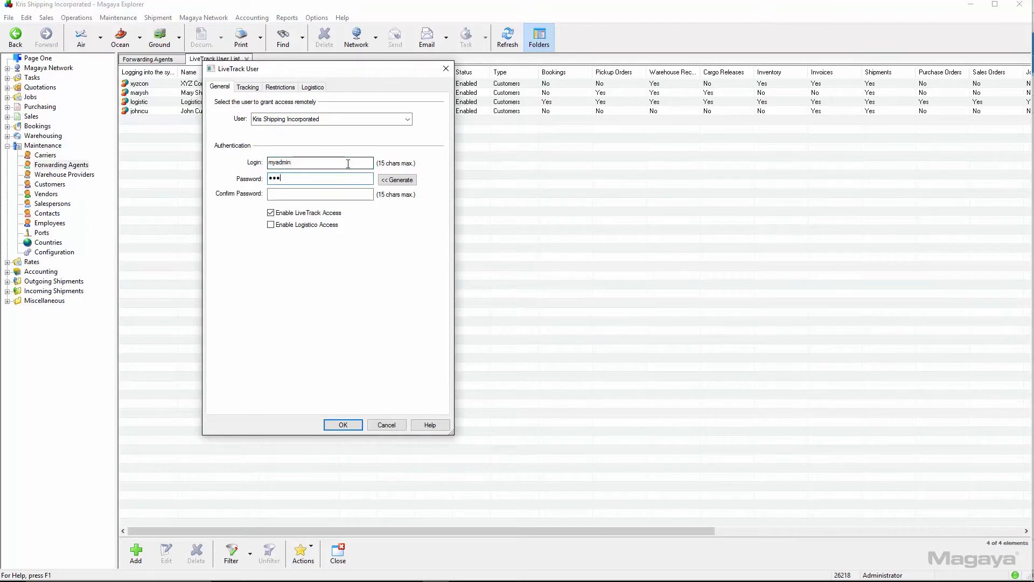
type("••")
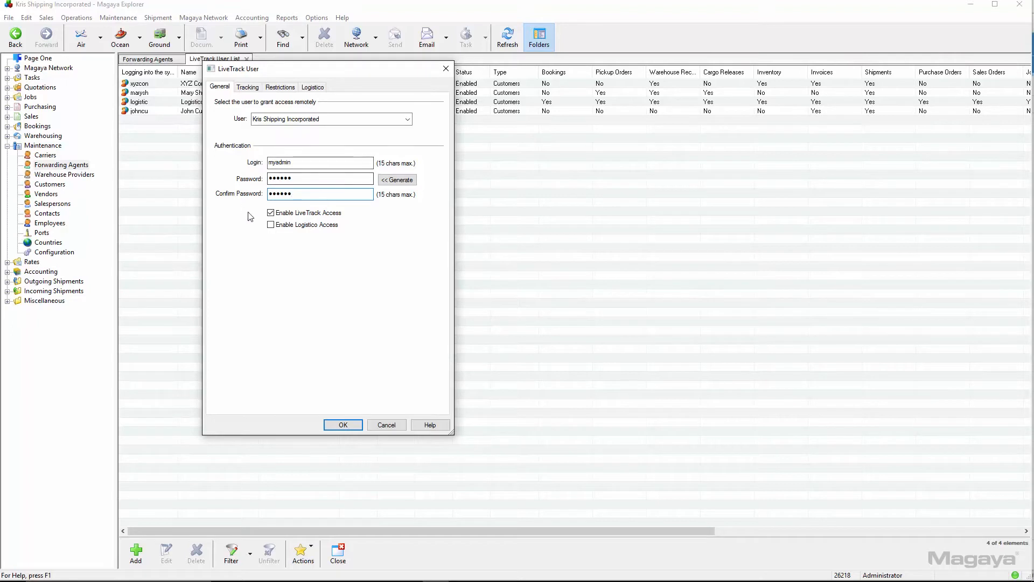
left_click(247, 86)
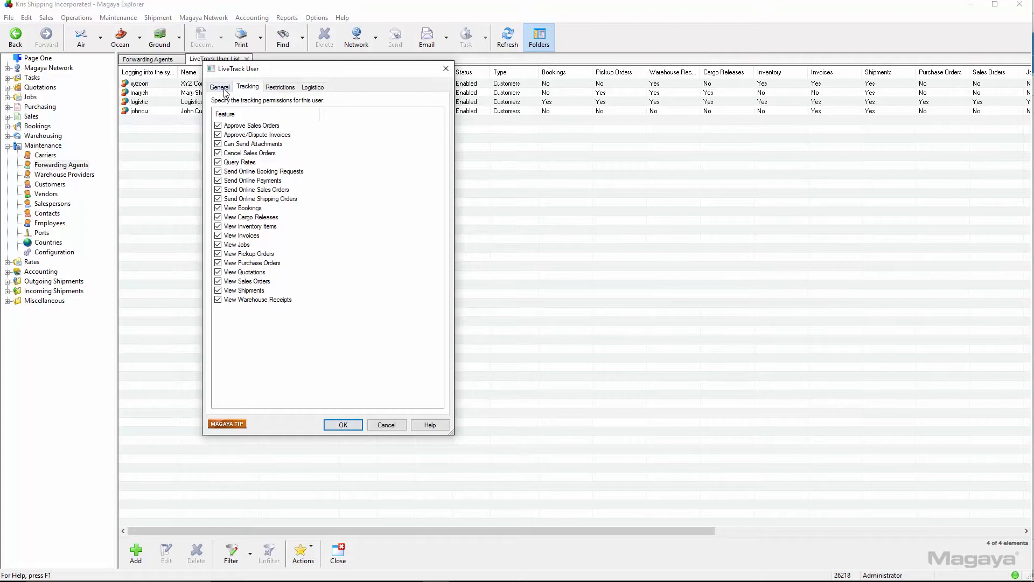
left_click(219, 87)
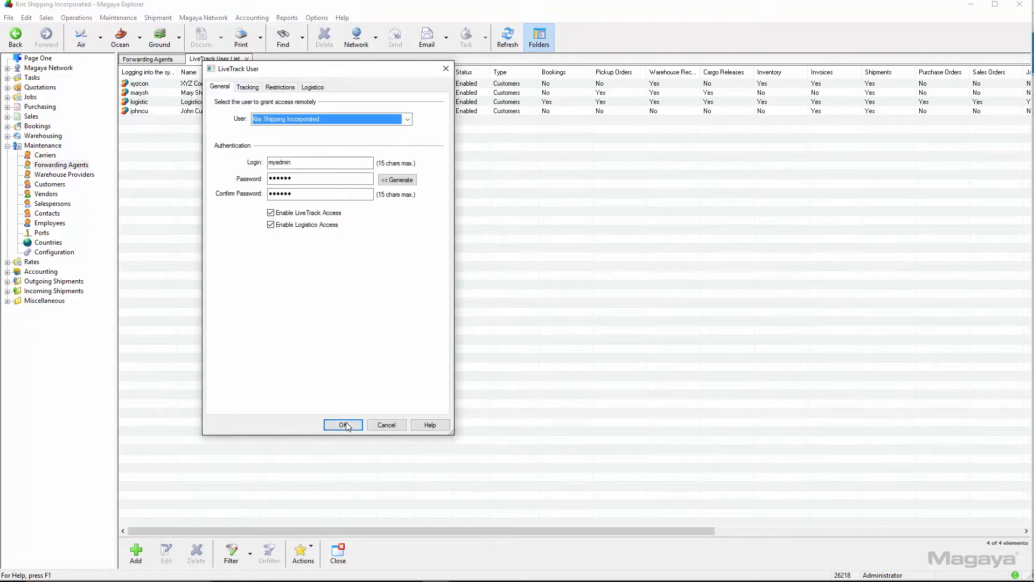
left_click(343, 424)
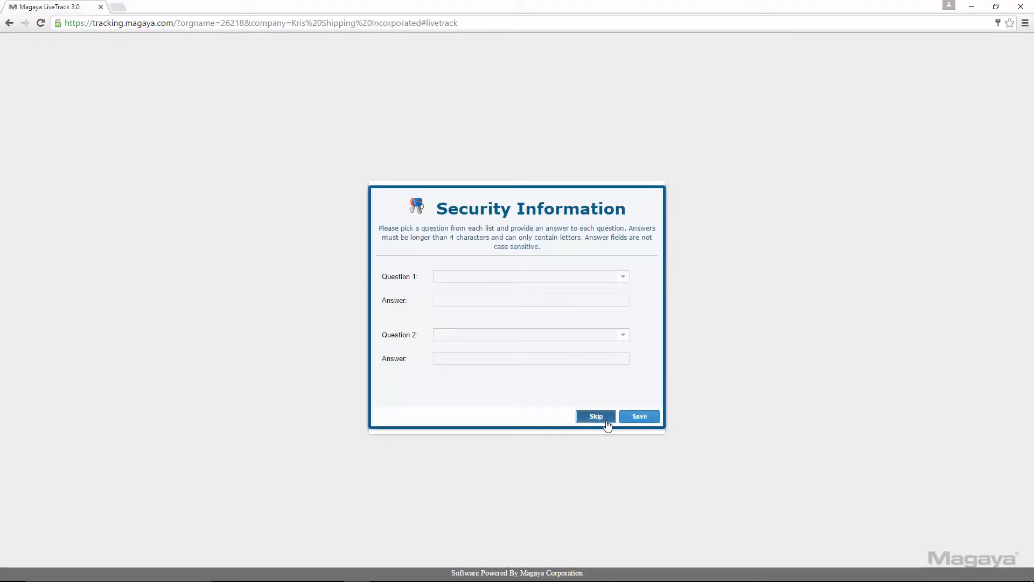
- Skip the security questions and view Kris Shipping Incorporated's empty Shipments list
left_click(595, 415)
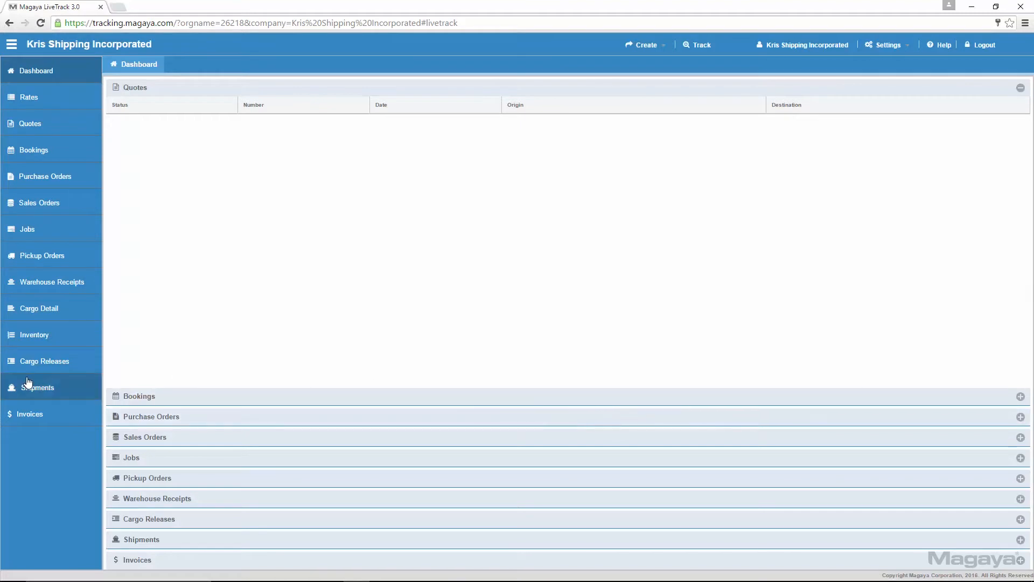
left_click(38, 387)
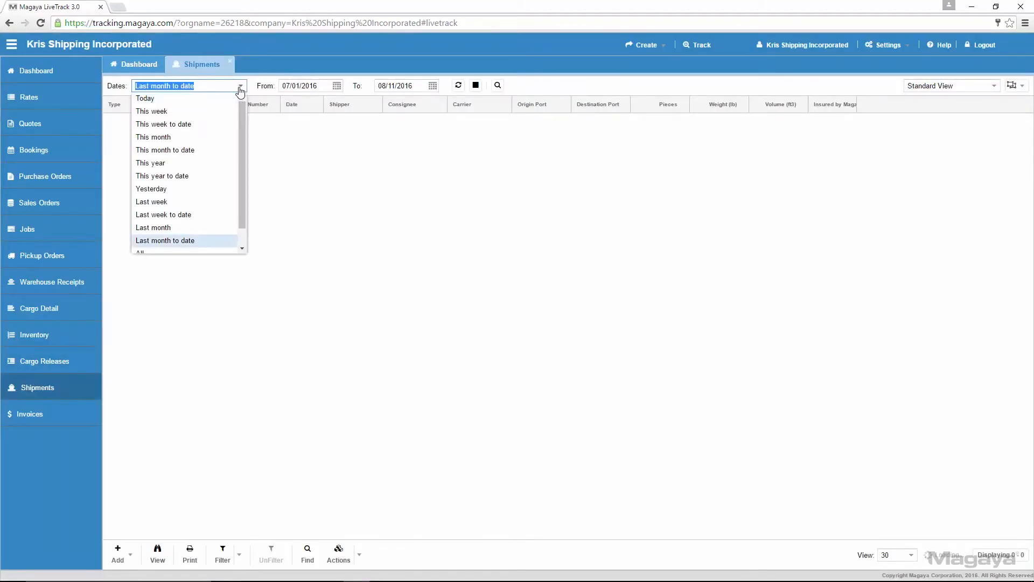
- Set shipment Dates to All and filter Status to In Transit
left_click(141, 251)
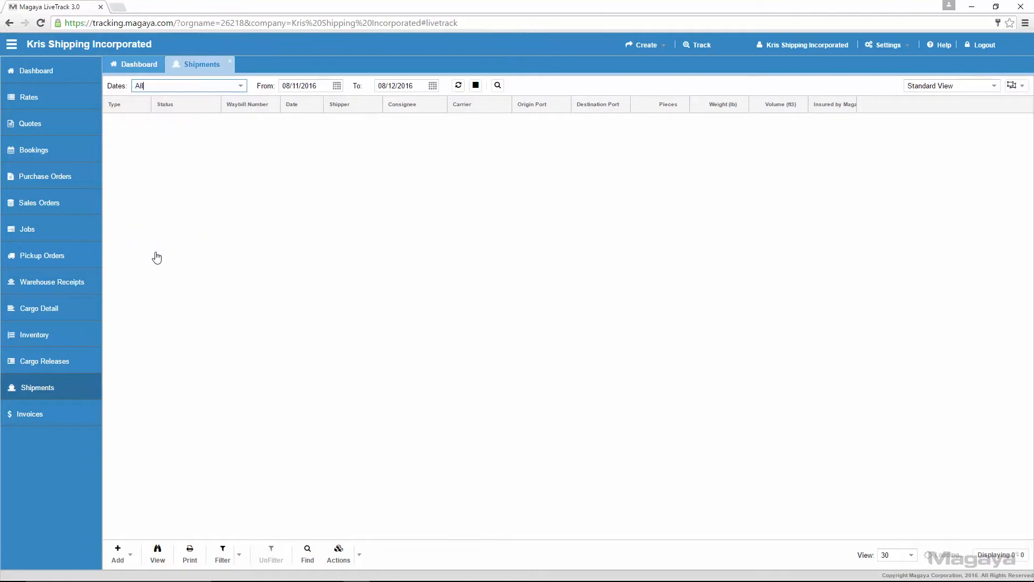
mouse_move(221, 554)
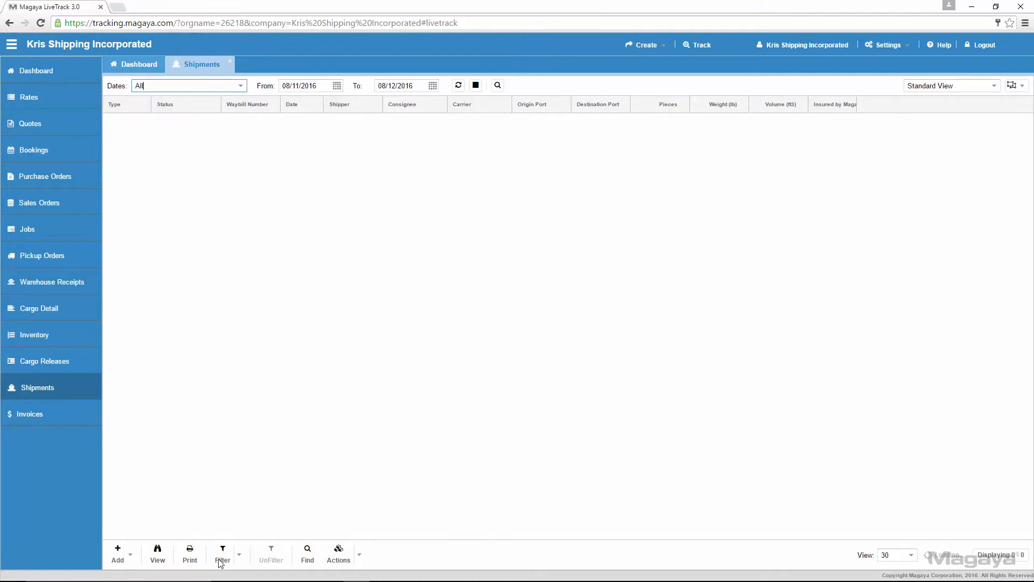
left_click(222, 550)
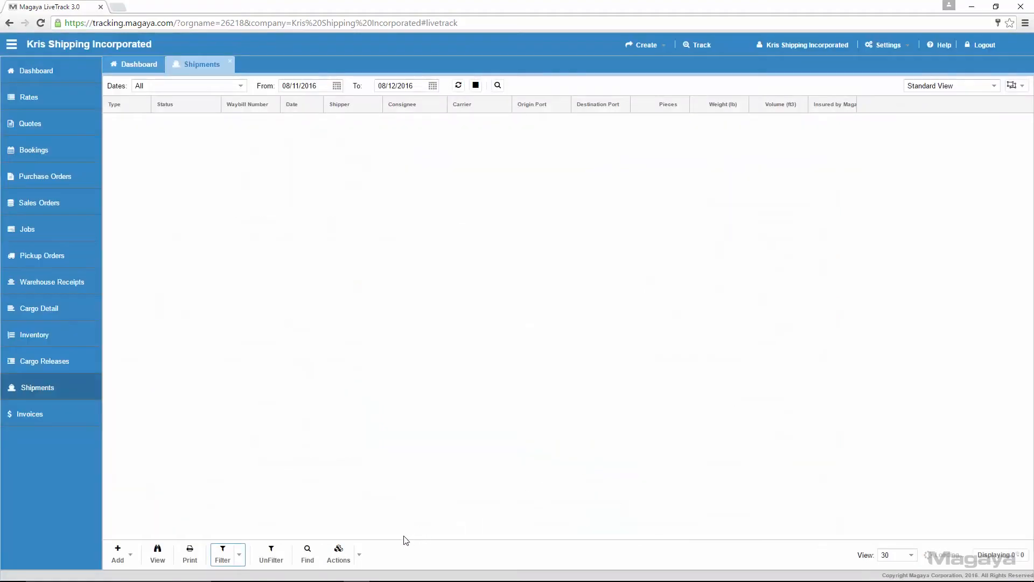
left_click(338, 552)
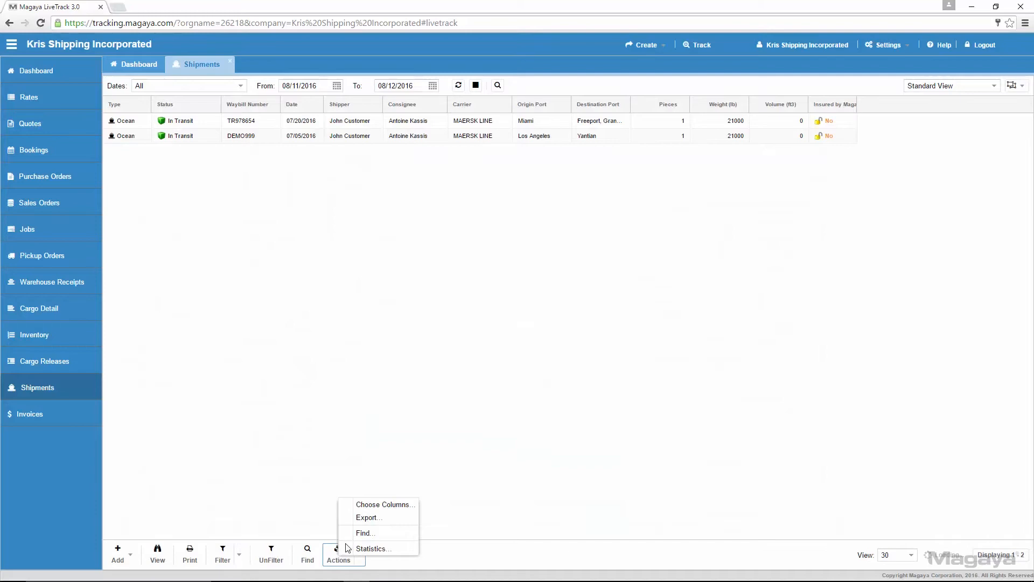
left_click(386, 504)
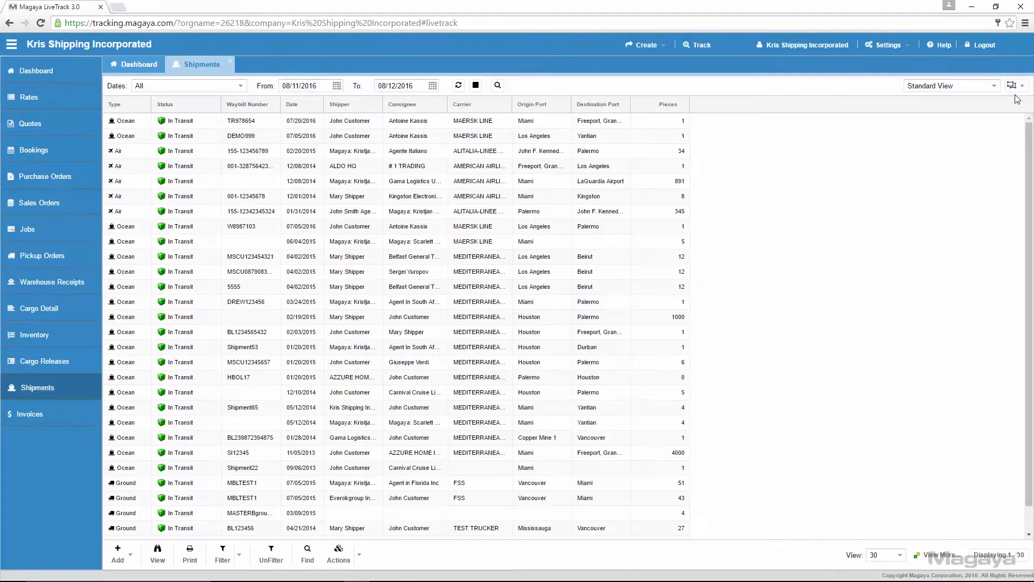
left_click(1014, 85)
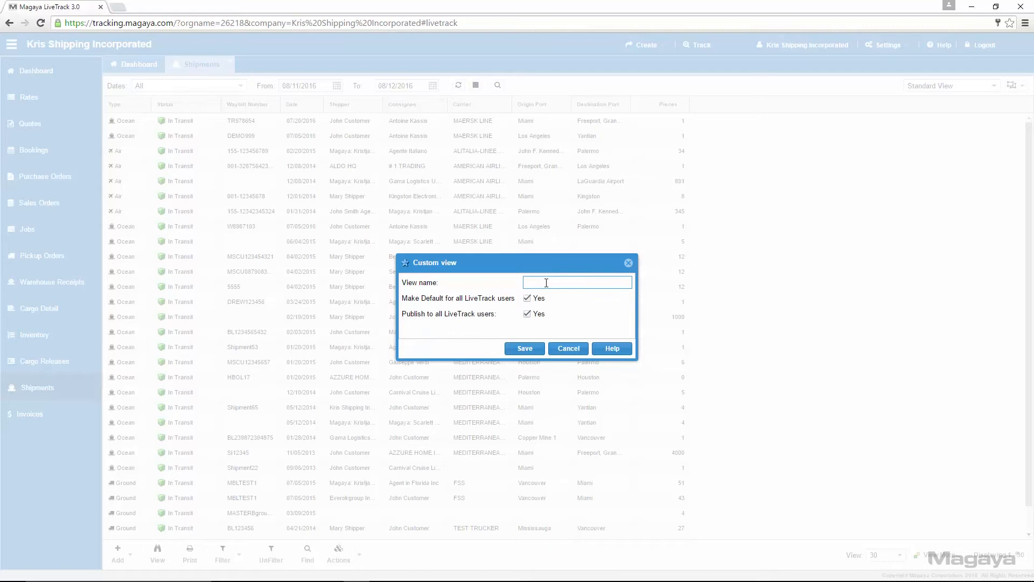
- Save the filtered shipments as a default, published custom view named 'In Transit'
type("In")
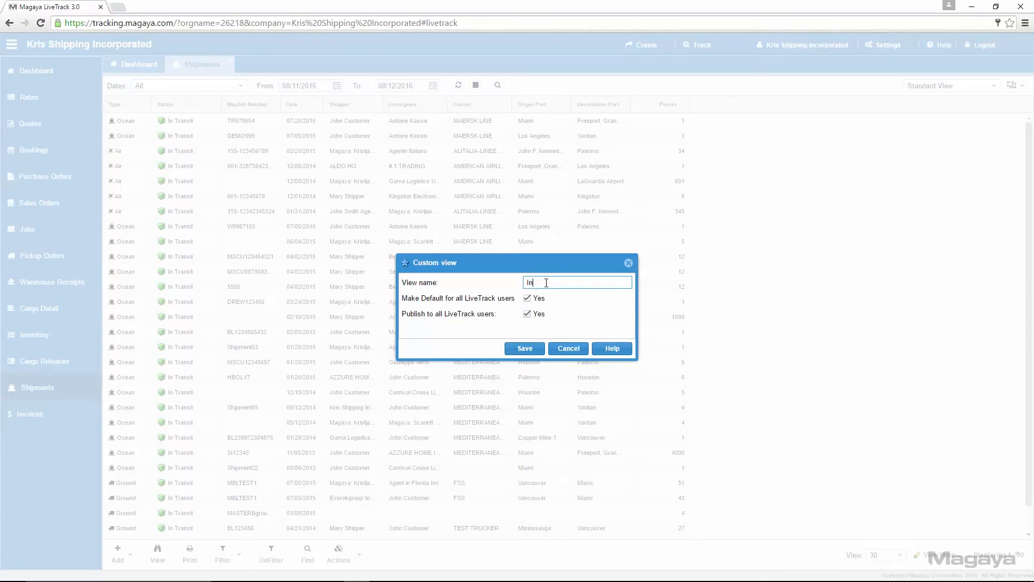
type("Transi")
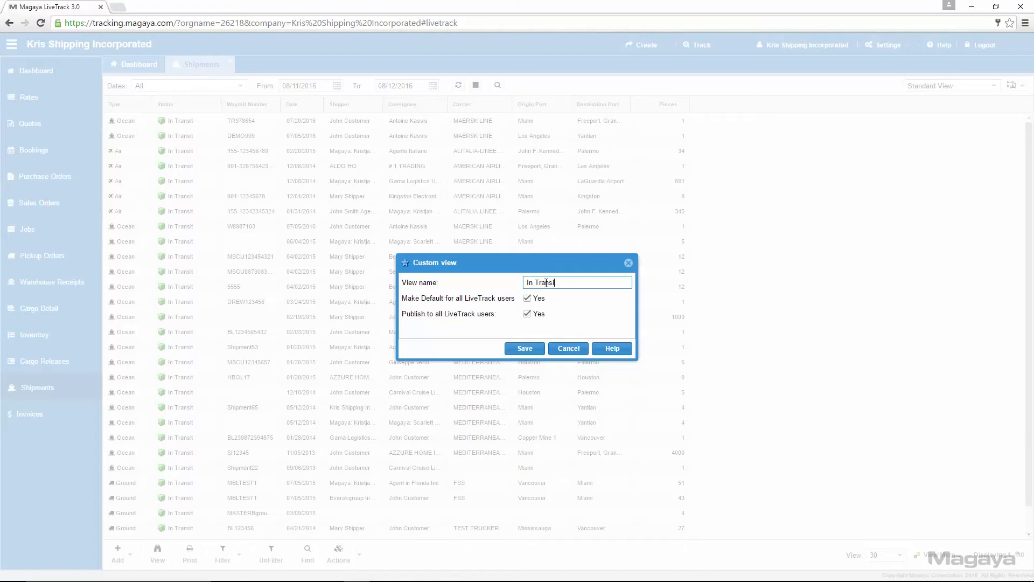
left_click(524, 348)
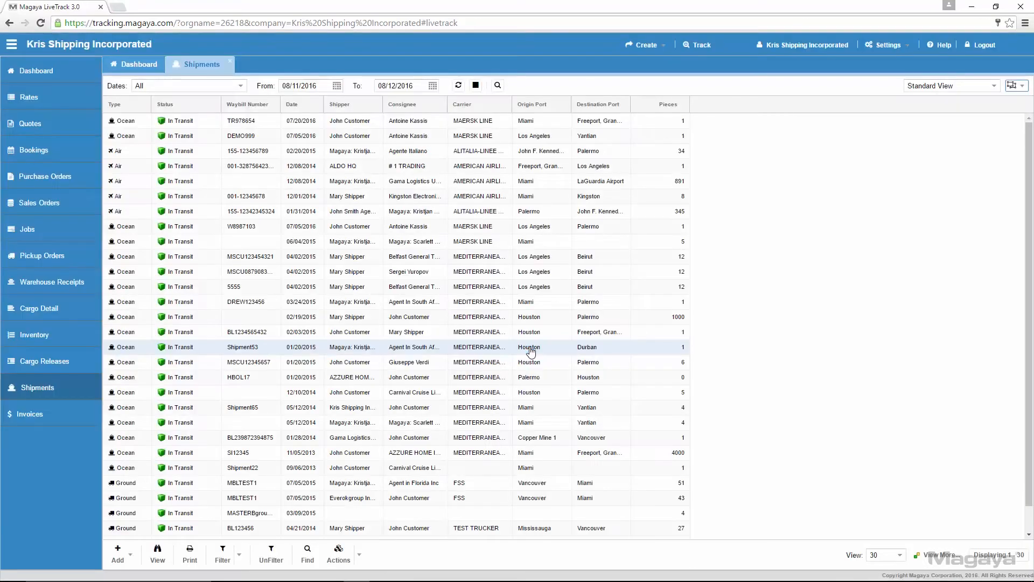
left_click(949, 86)
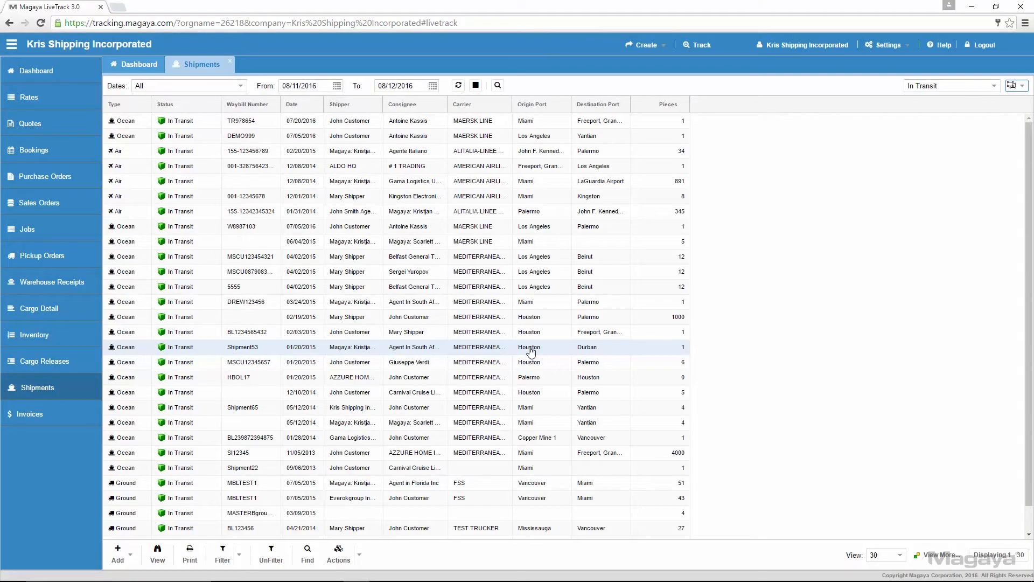
left_click(30, 414)
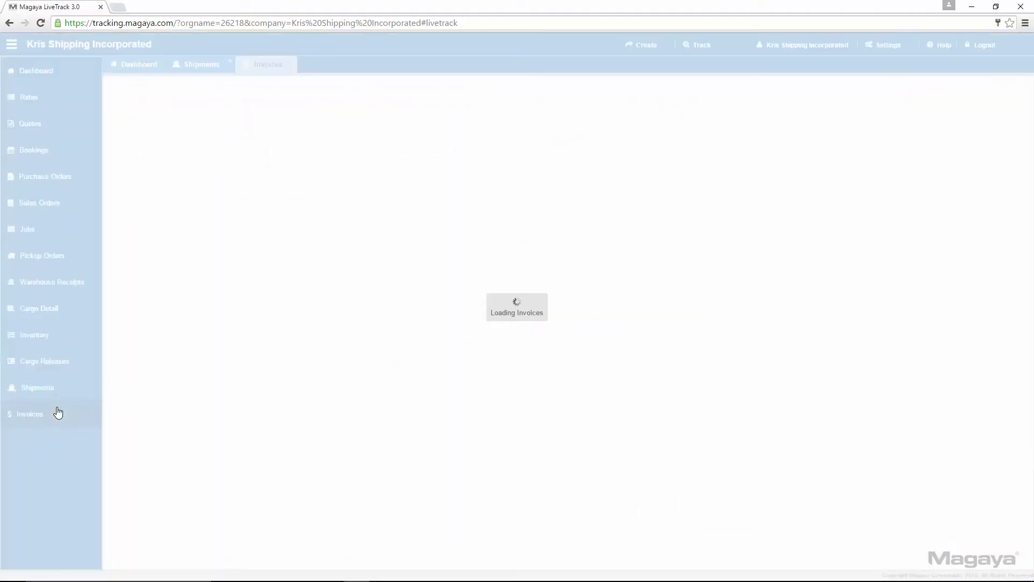
- Show invoices from all dates with a Status filter of Open
left_click(29, 414)
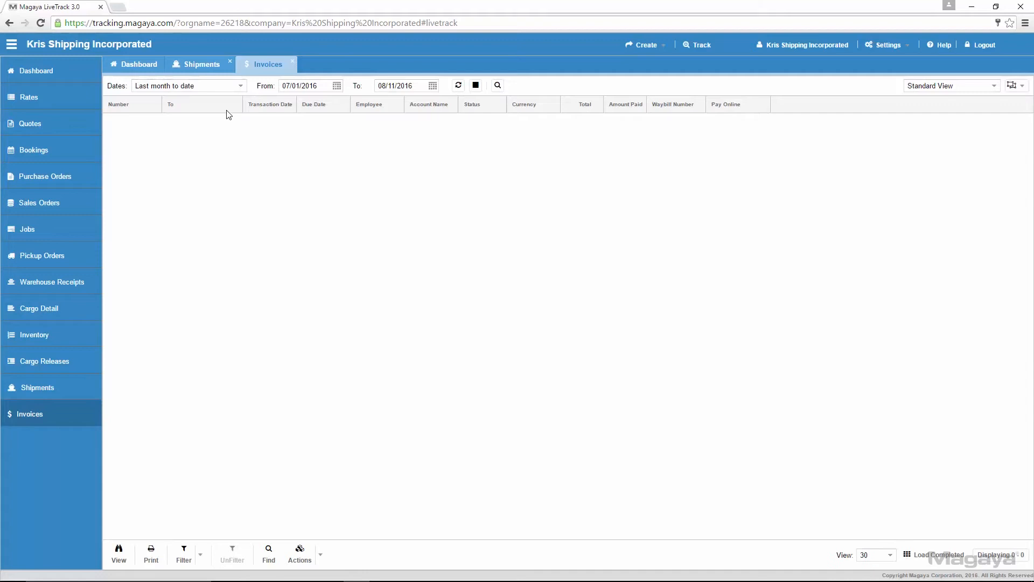
left_click(188, 85)
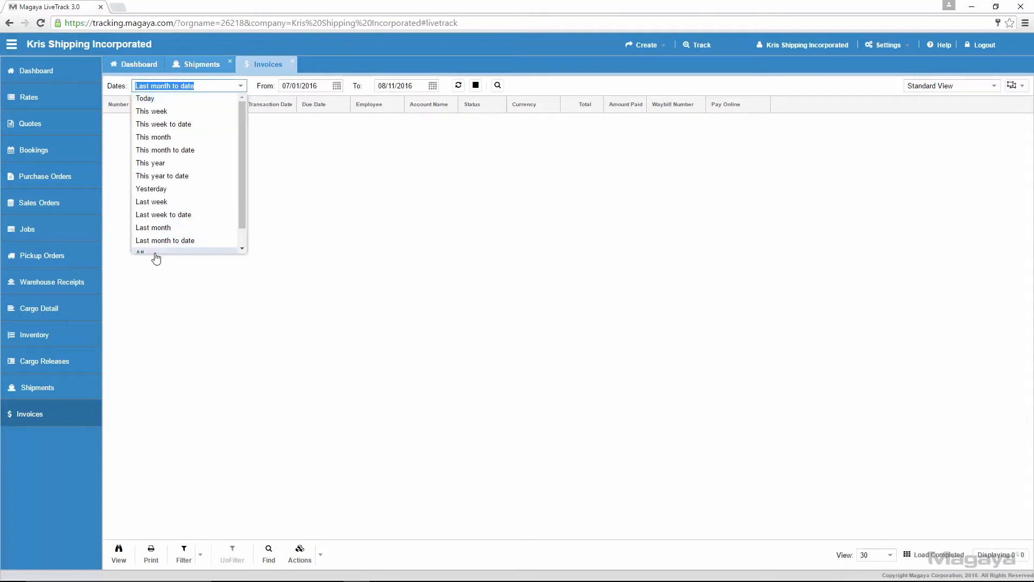
left_click(139, 252)
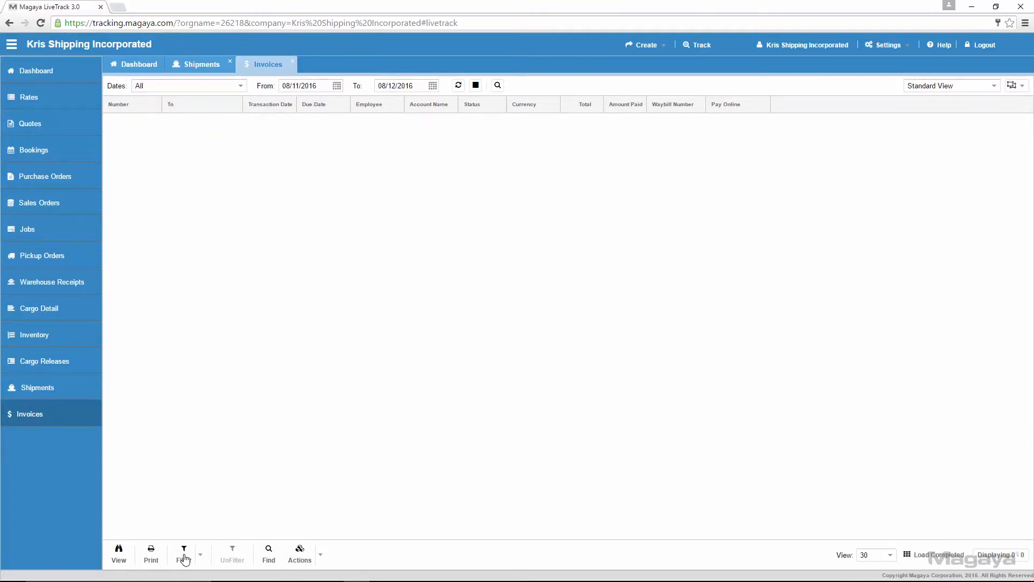
left_click(183, 549)
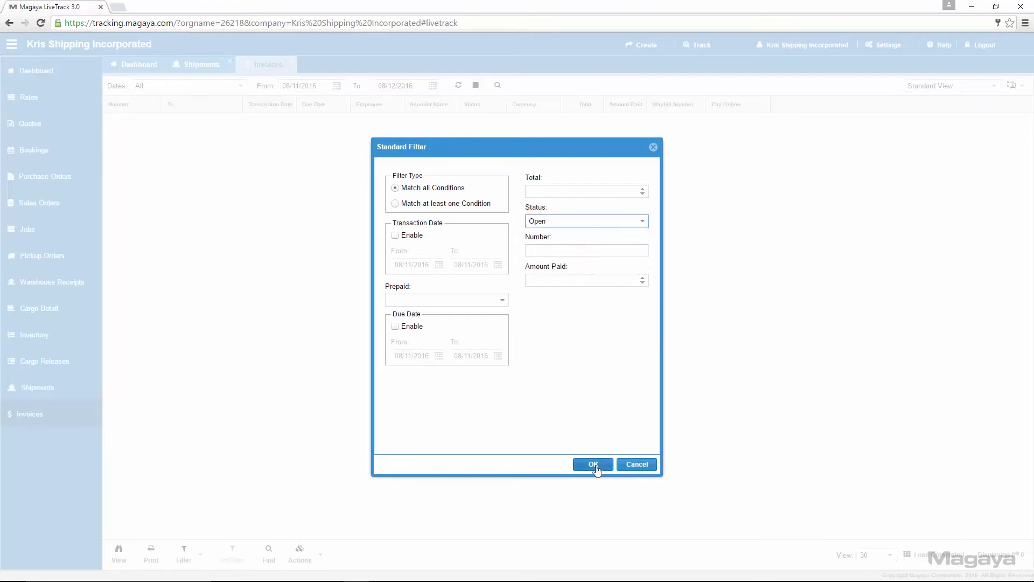
left_click(593, 464)
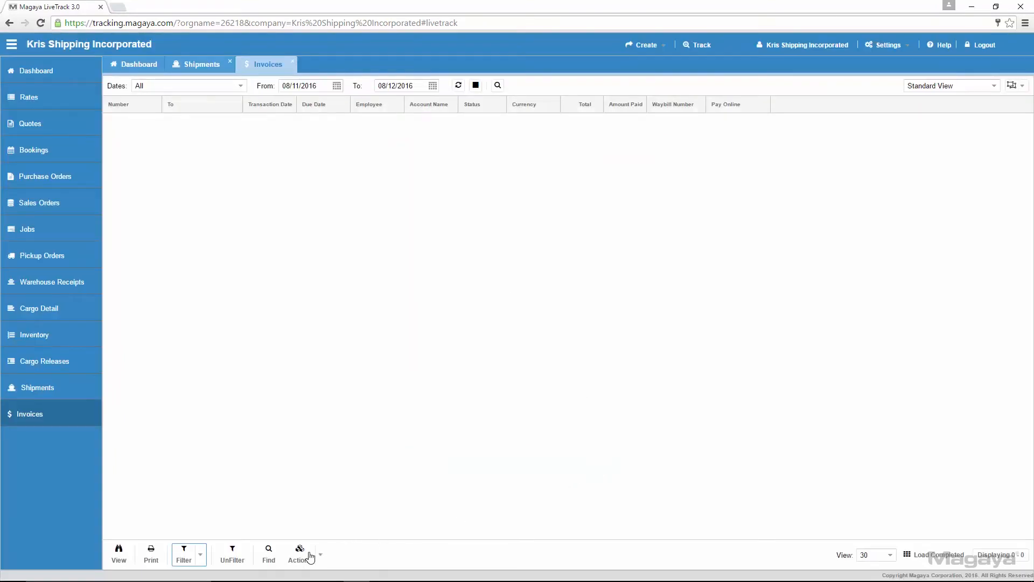
left_click(299, 554)
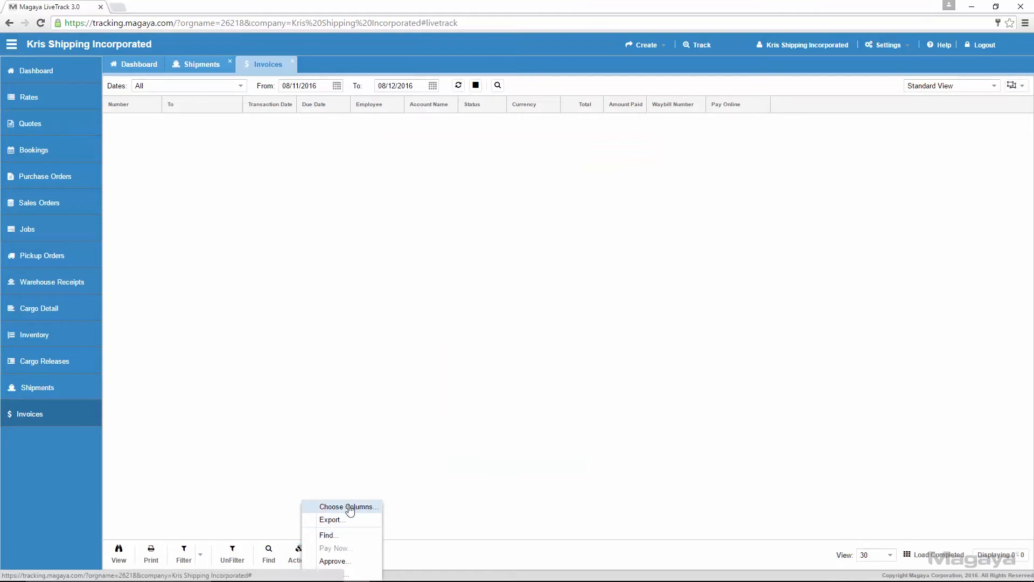
- Remove the Account Name, Currency, Waybill Number and Pay Online columns from invoices
left_click(349, 506)
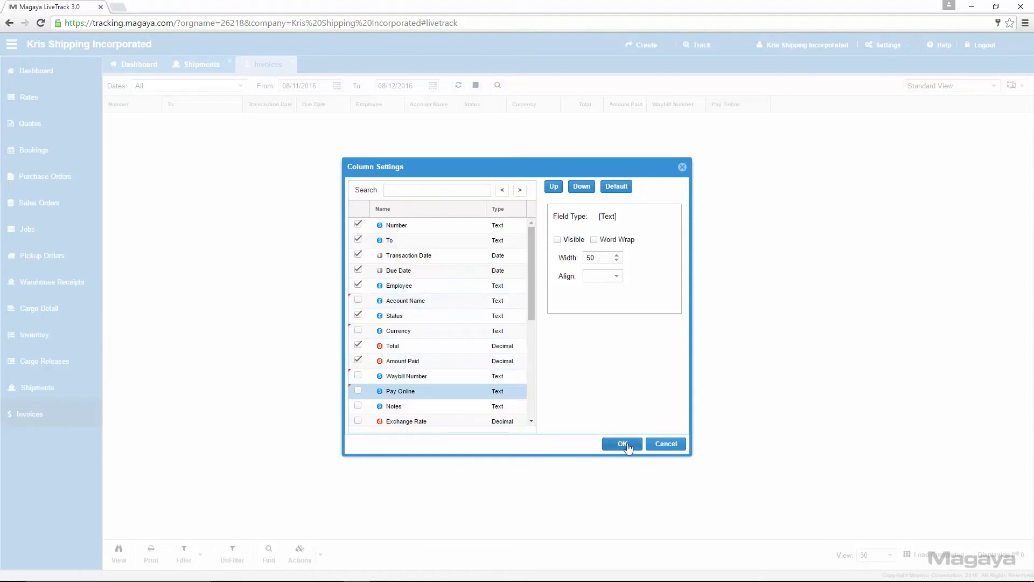
left_click(620, 443)
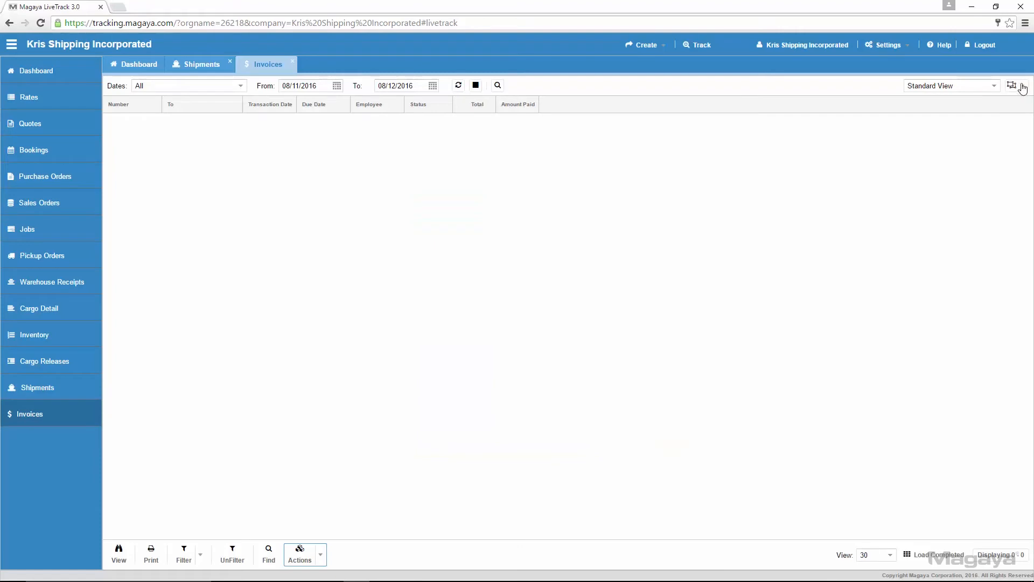
left_click(1011, 85)
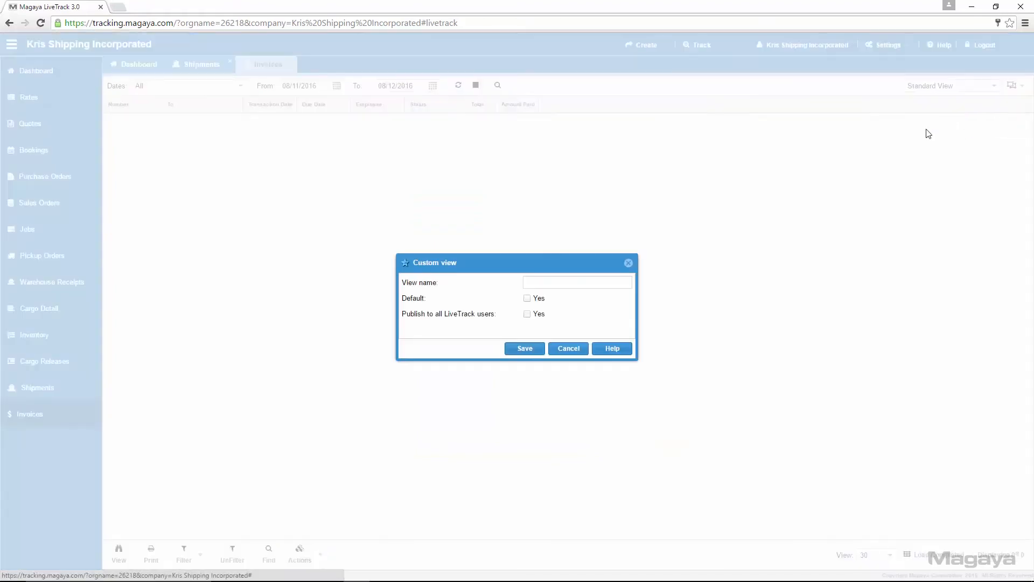
- Publish the invoice view to all users, make it default, and name it 'Open Invoices'
left_click(526, 313)
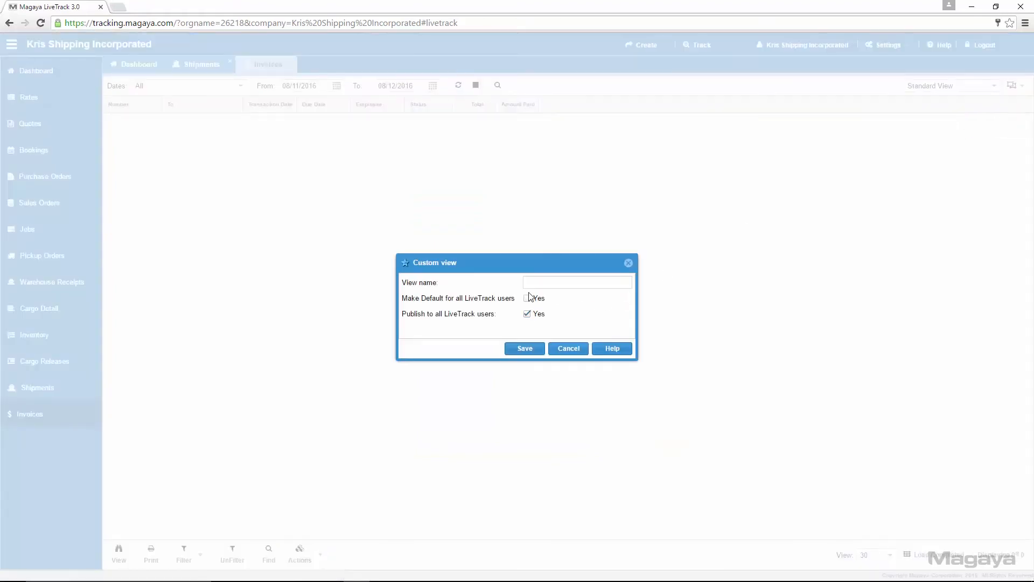
left_click(527, 298)
type("Open I")
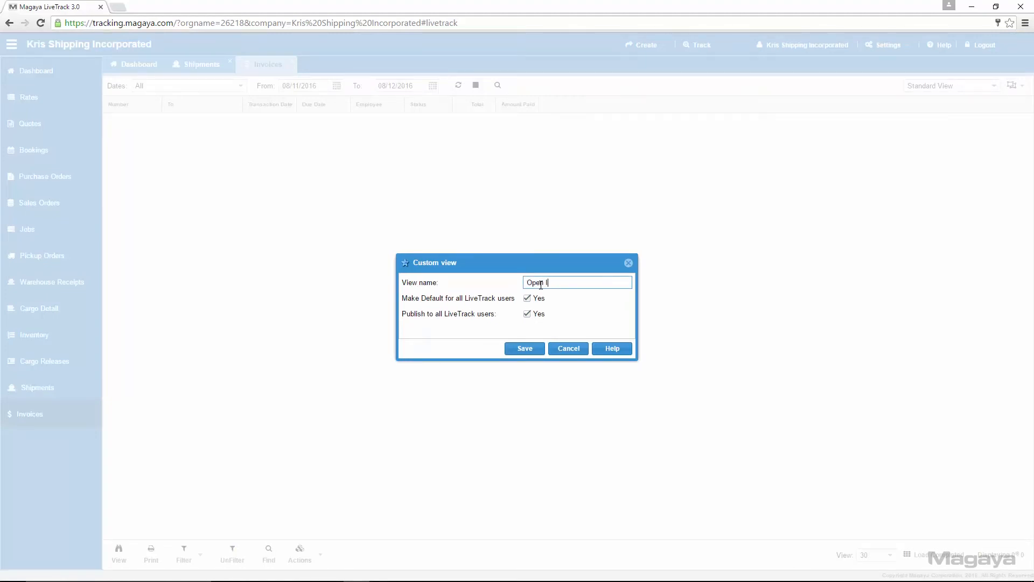
type("nvoices")
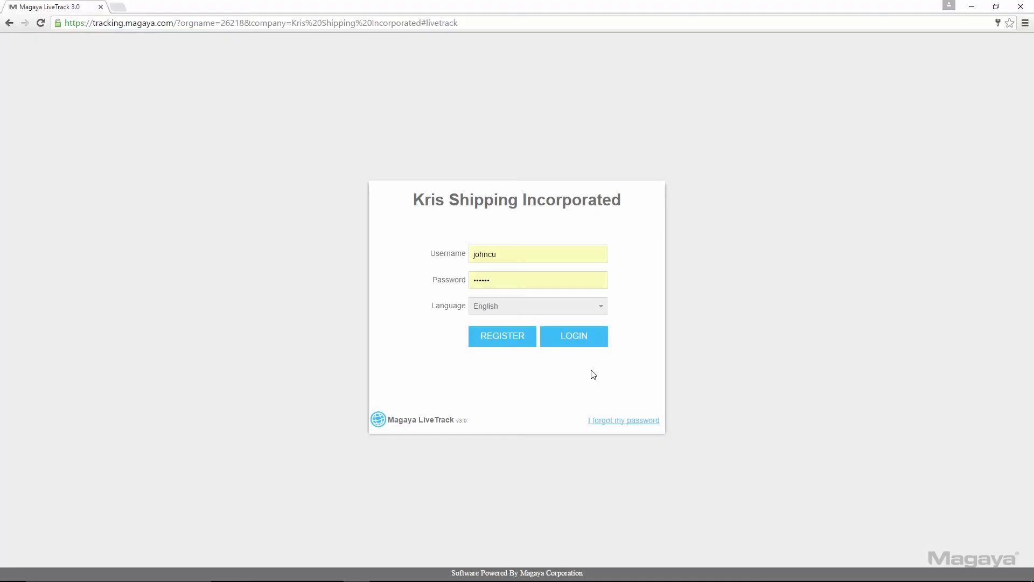
- Sign in as John Customer and check Shipments opens in the In Transit view, then Invoices
left_click(572, 336)
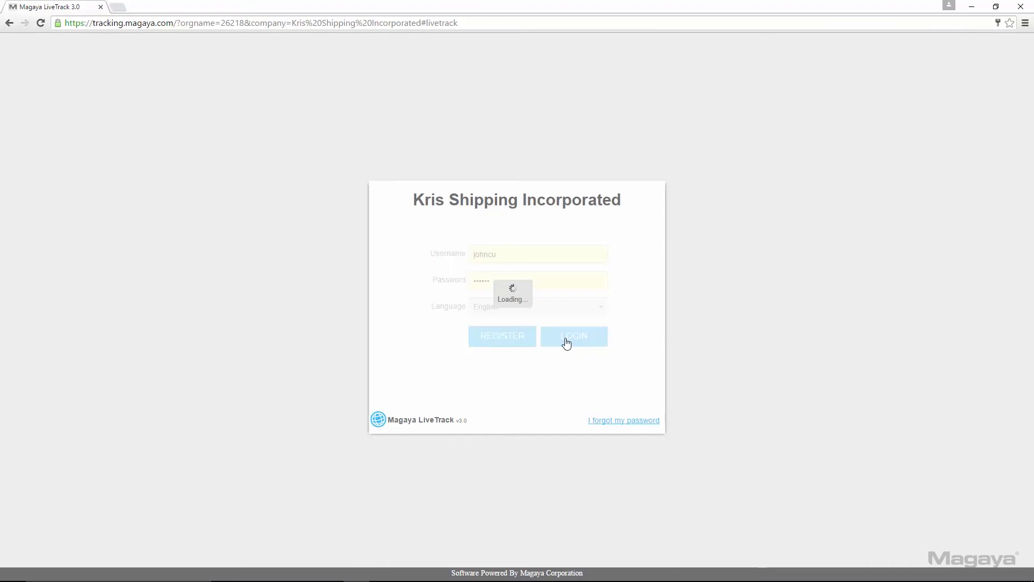
left_click(573, 336)
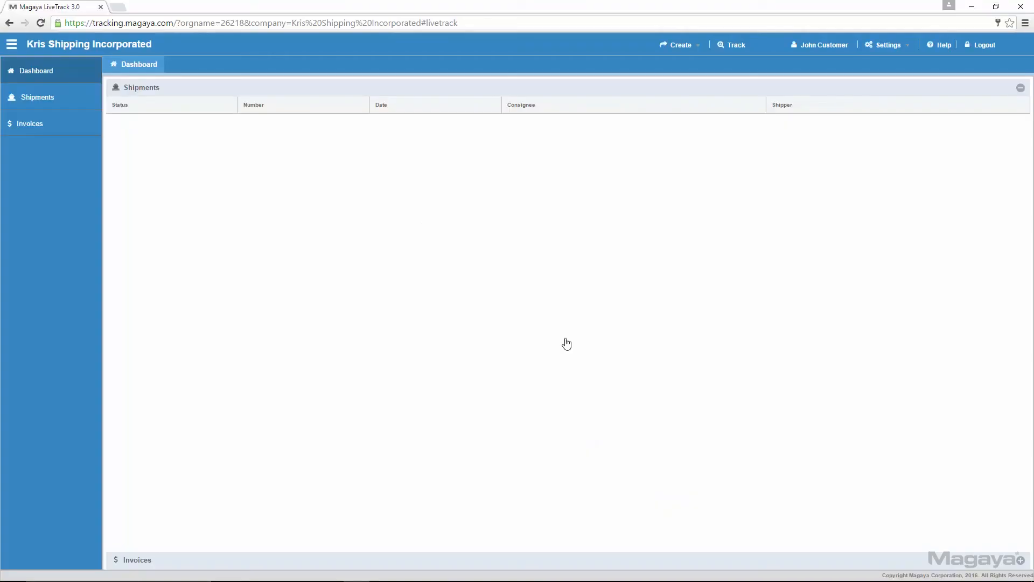
left_click(37, 97)
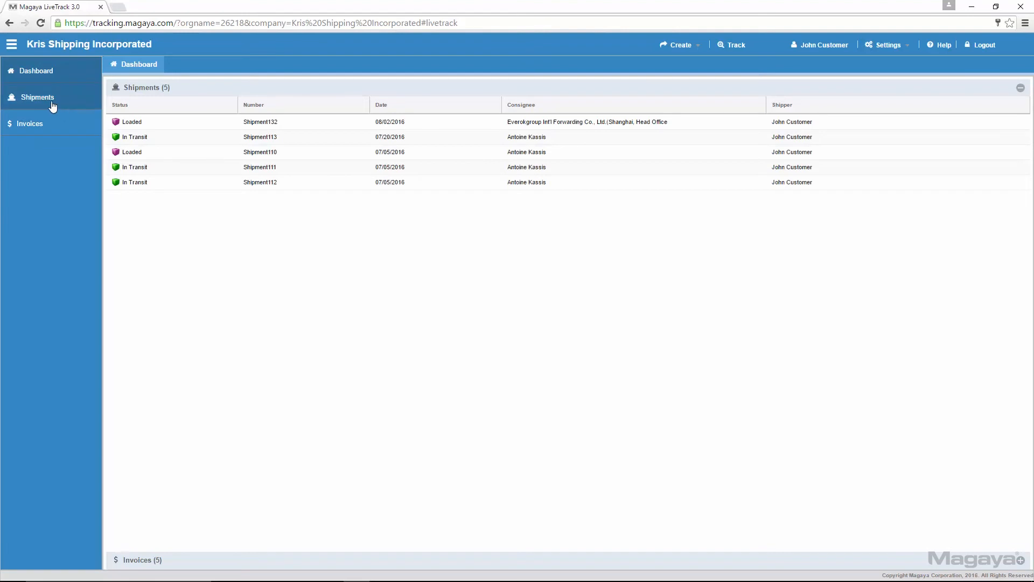
left_click(37, 97)
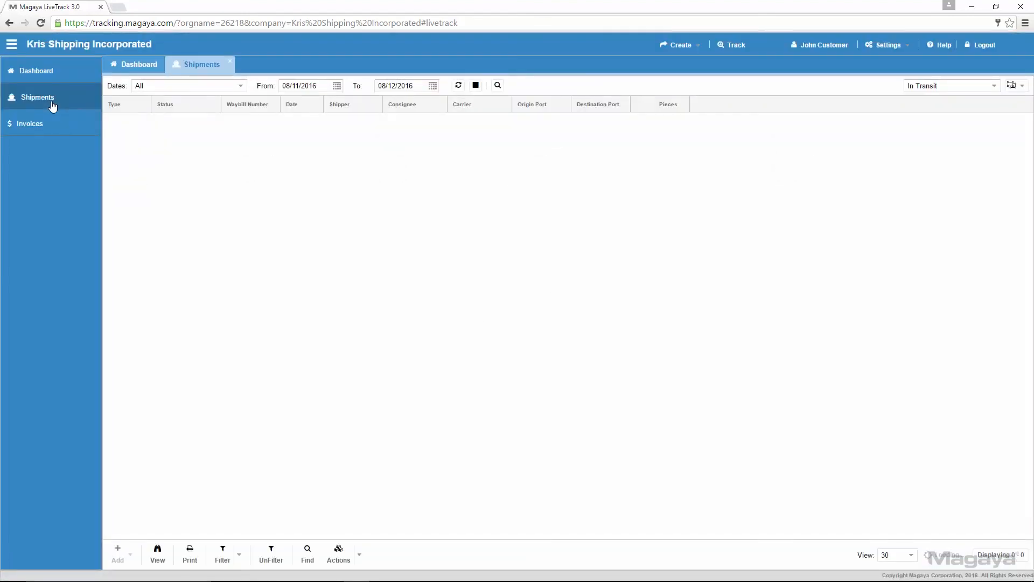
left_click(497, 85)
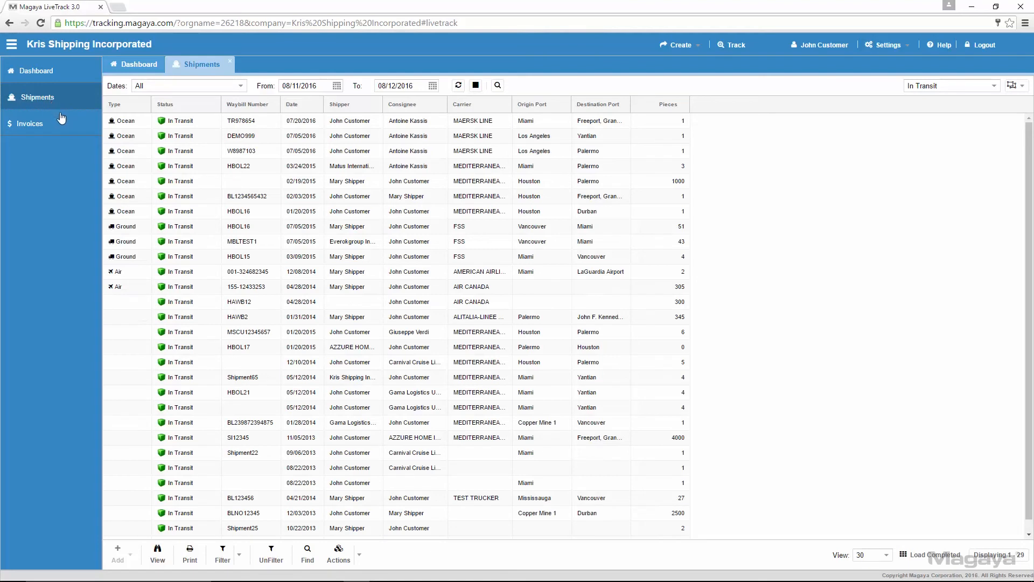
left_click(30, 124)
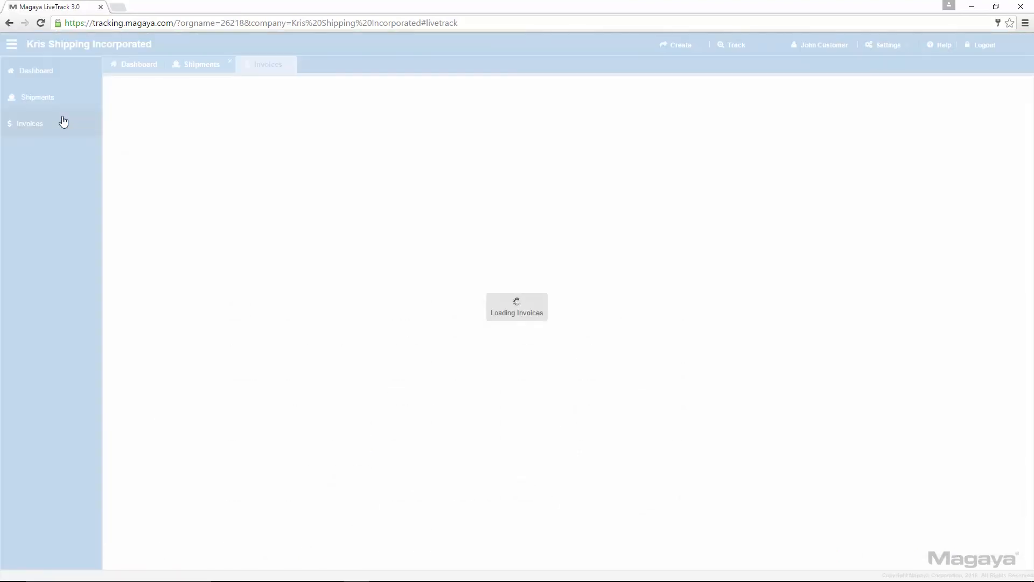
- Show John's invoices in the Open Invoices view, listing eleven open invoices
left_click(29, 124)
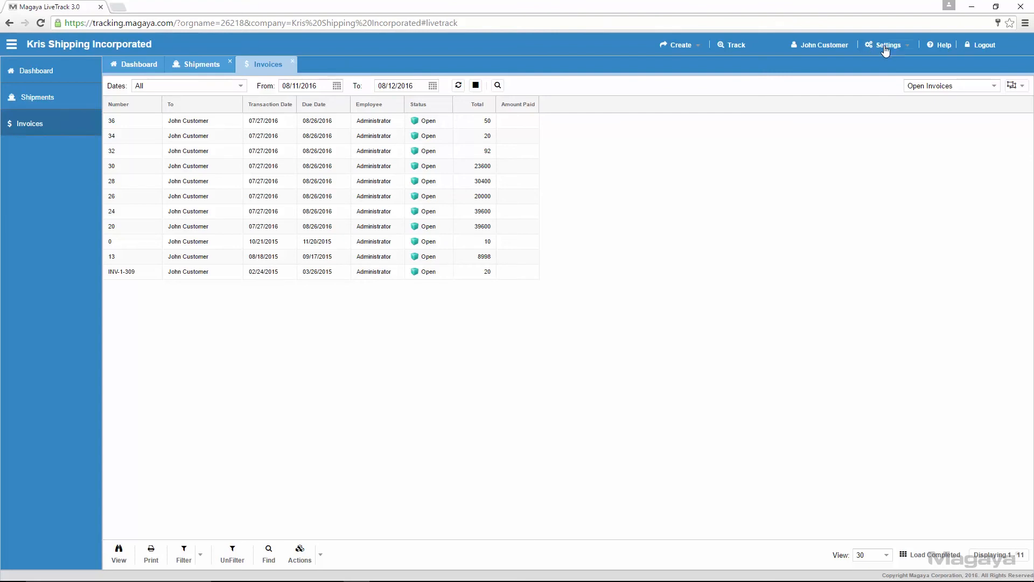
- Make Shipments John's default landing page in portal settings, then log out
left_click(887, 44)
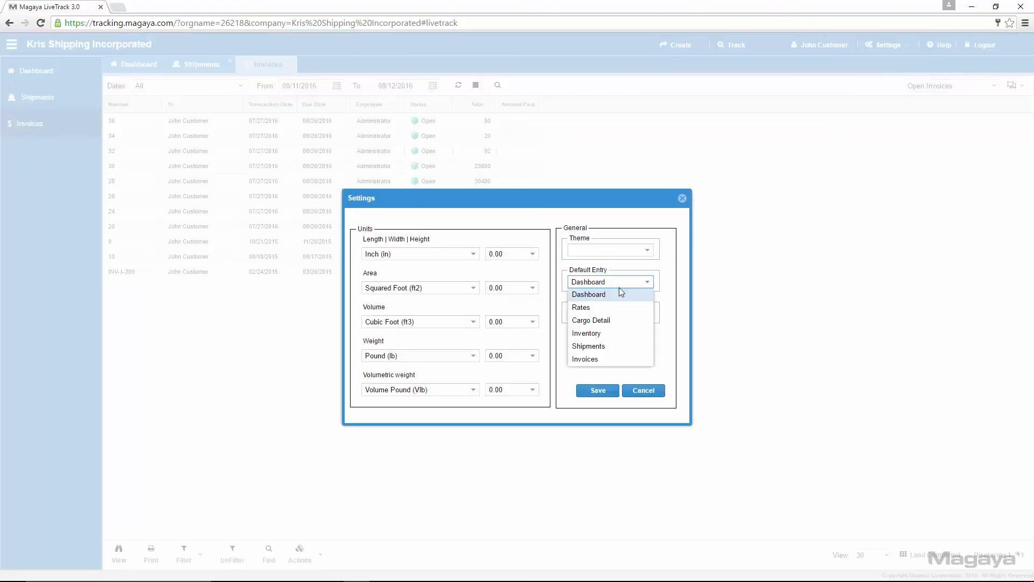
mouse_move(587, 346)
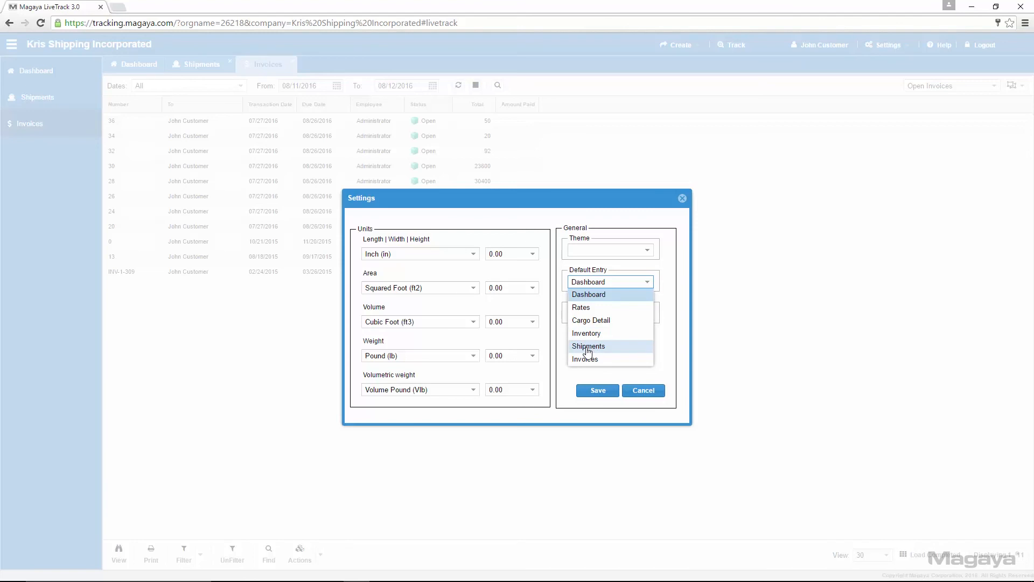
left_click(641, 390)
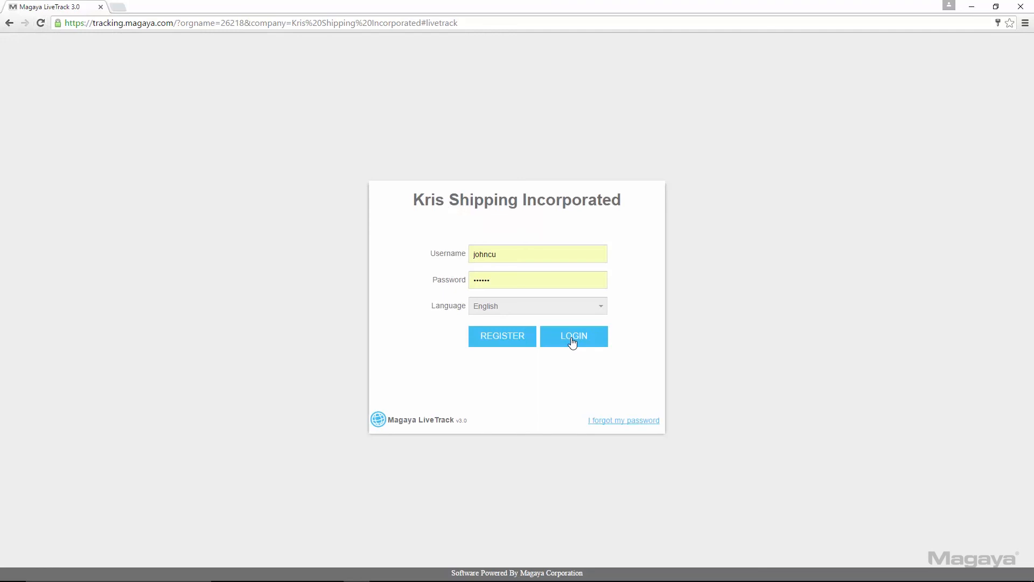
- Log back in as John and land directly on the Shipments list
left_click(573, 336)
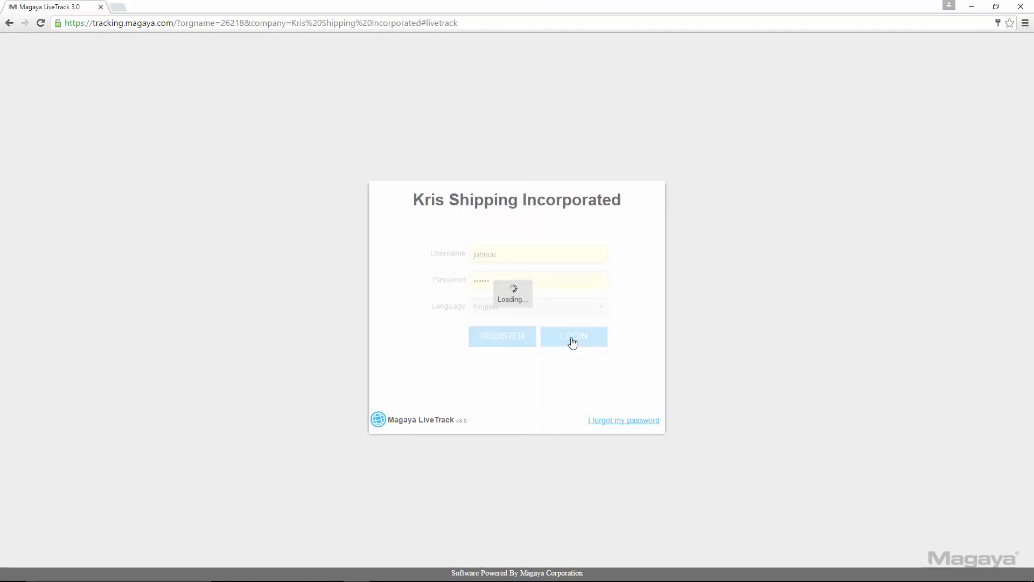
left_click(573, 335)
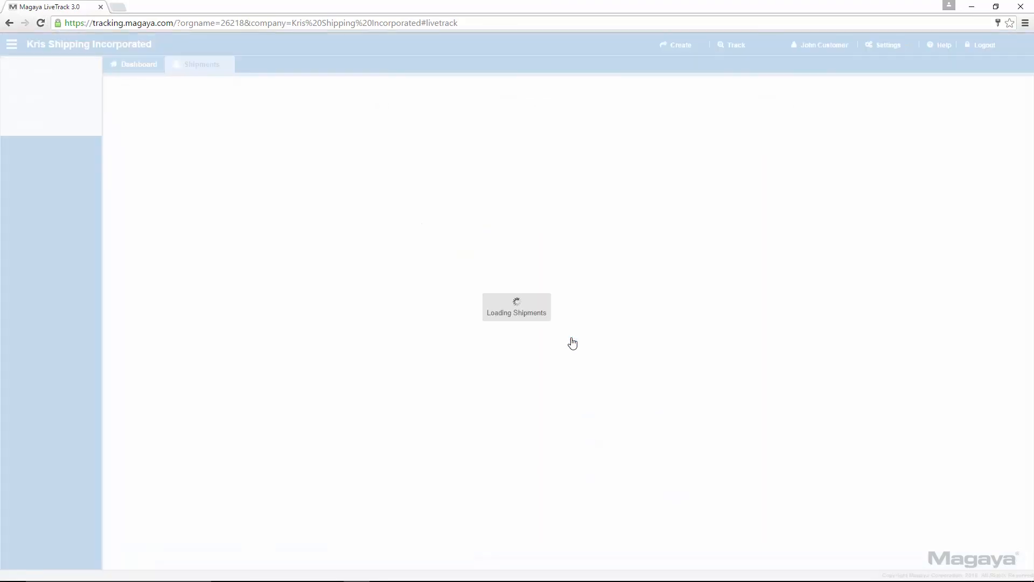